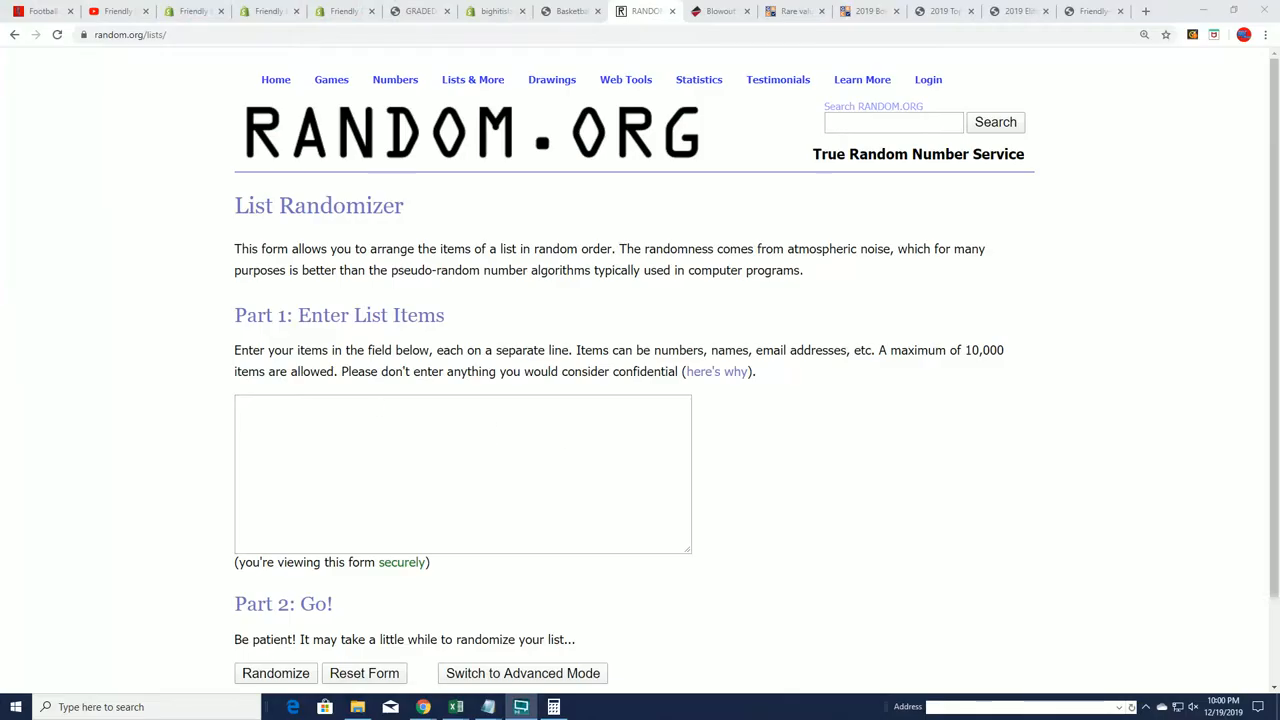
- Copy the owner names from the Notepad file into the Part 1 item box
left_click(520, 708)
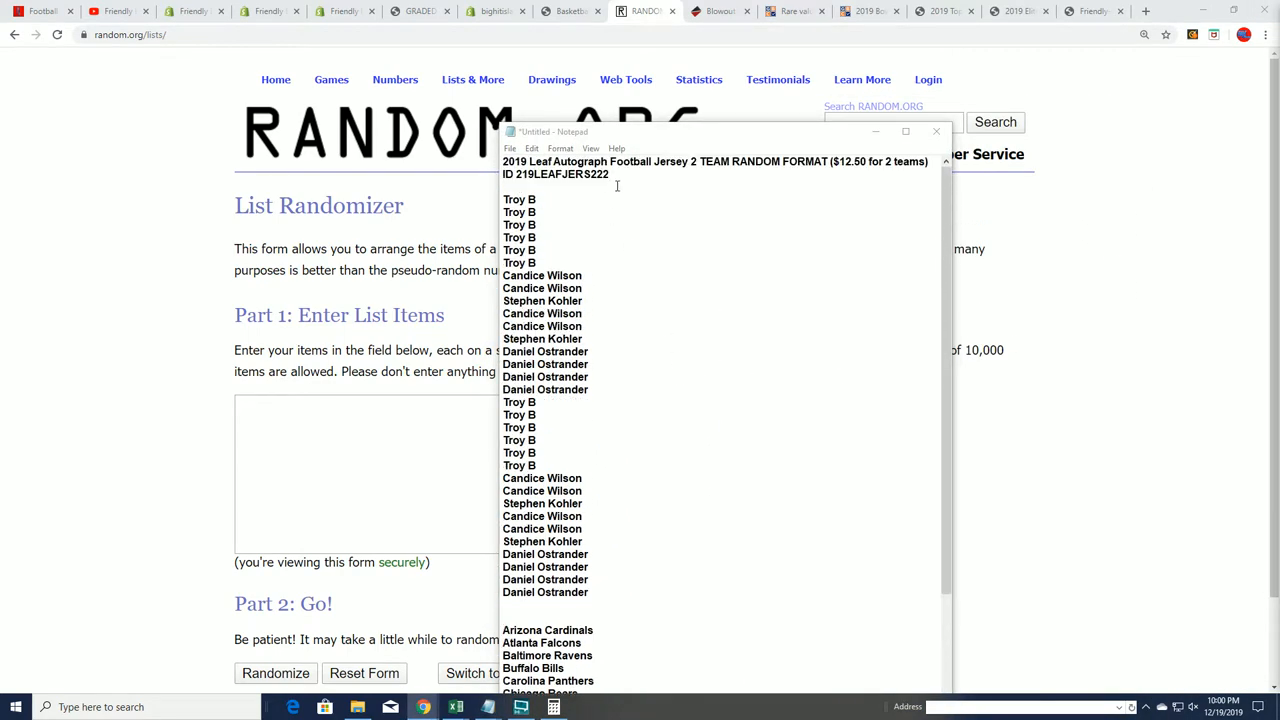
double_click(562, 172)
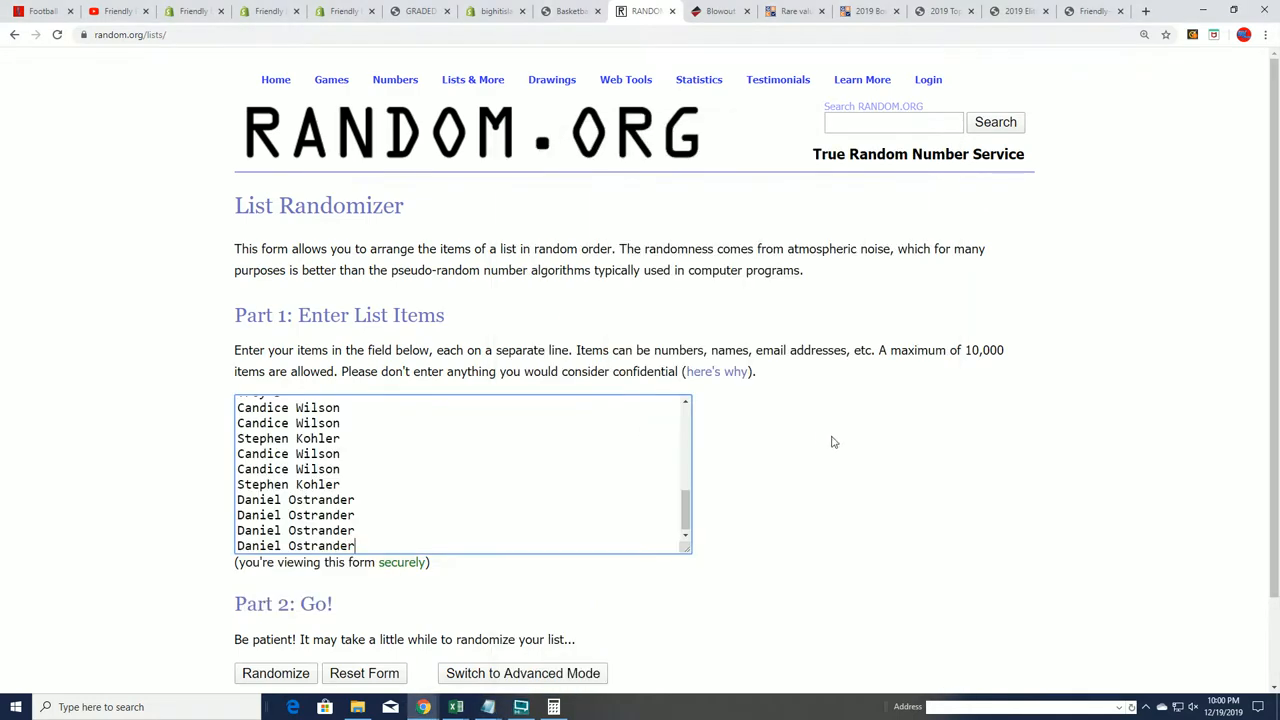
- Randomize the 32 owner names and reshuffle the result a few times
left_click(276, 672)
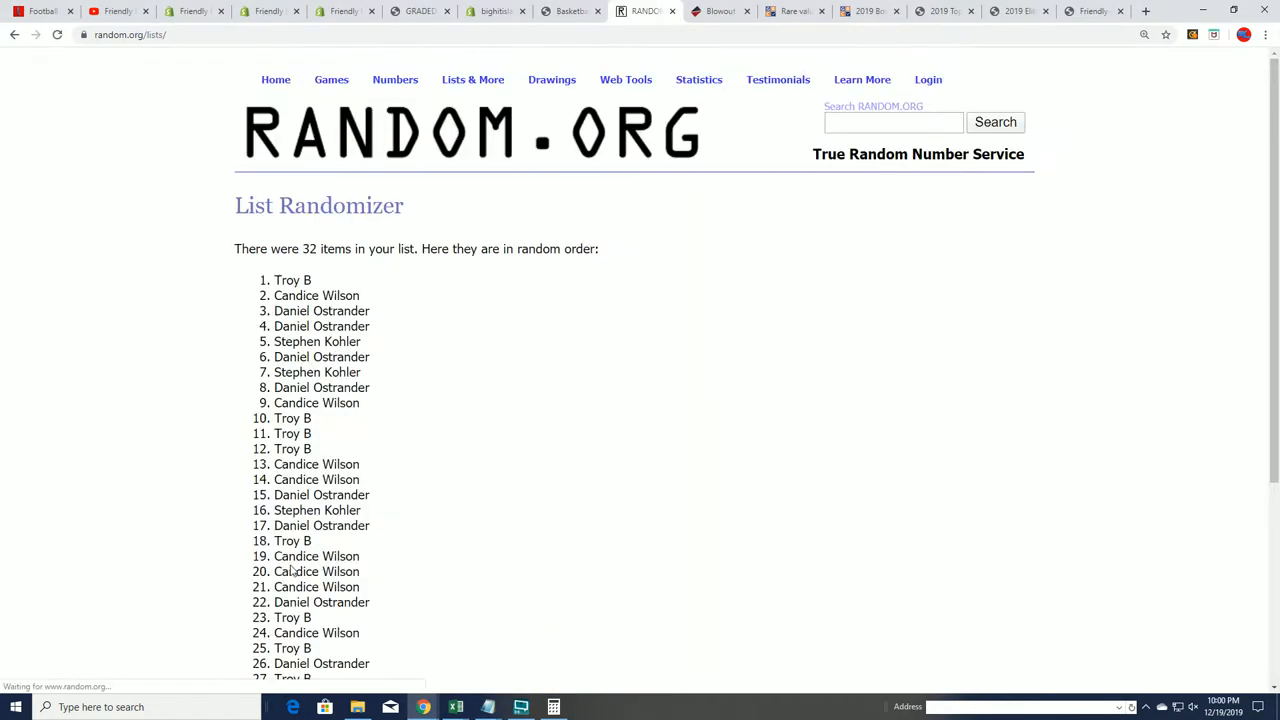
scroll("down", 3)
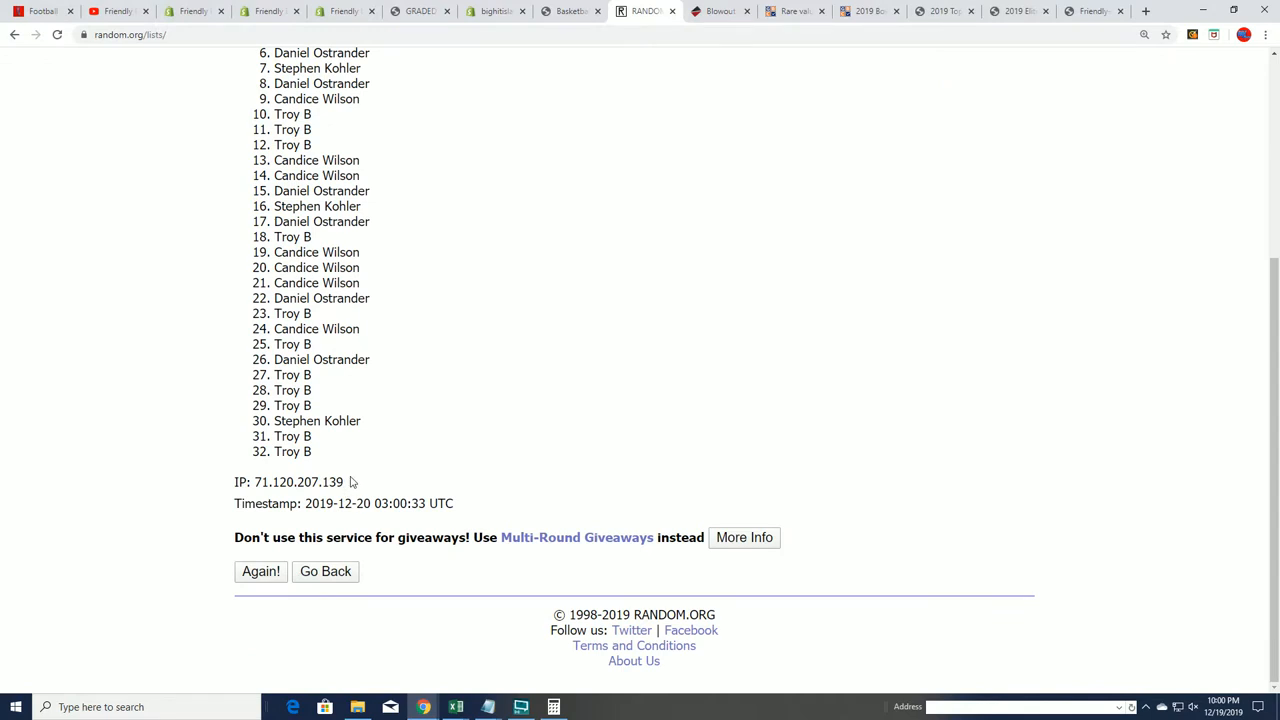
mouse_move(260, 572)
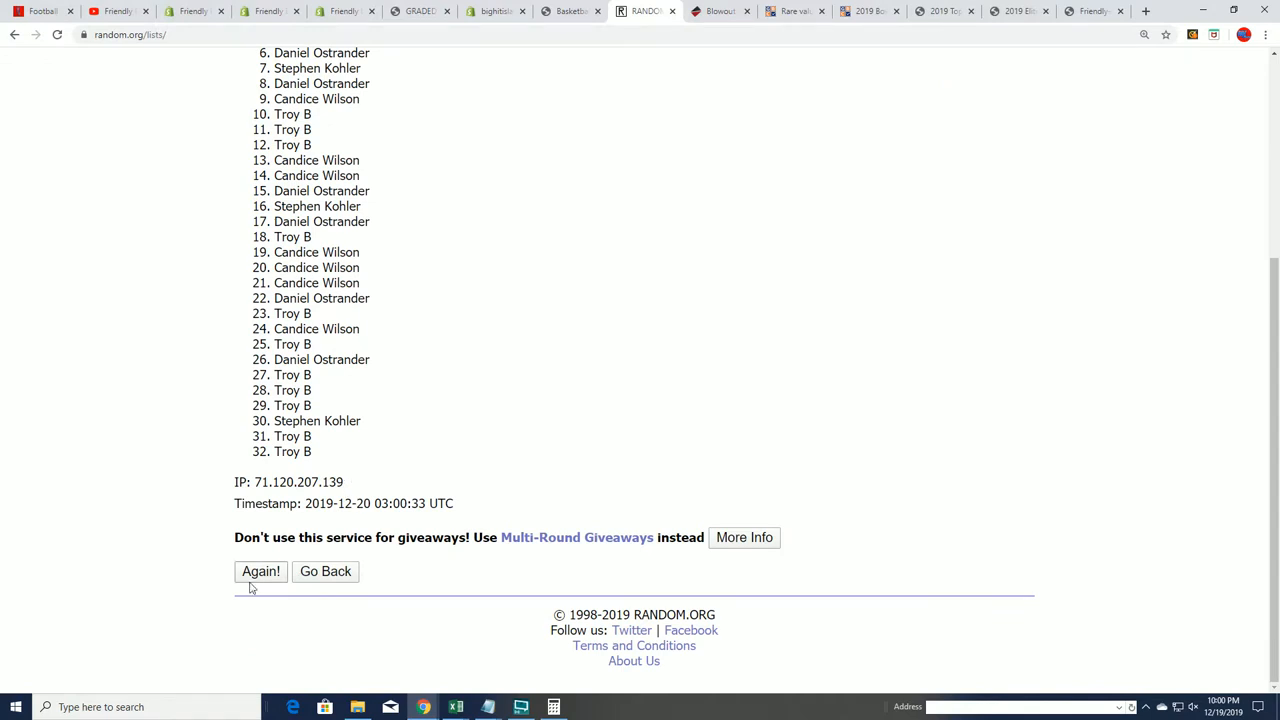
left_click(260, 572)
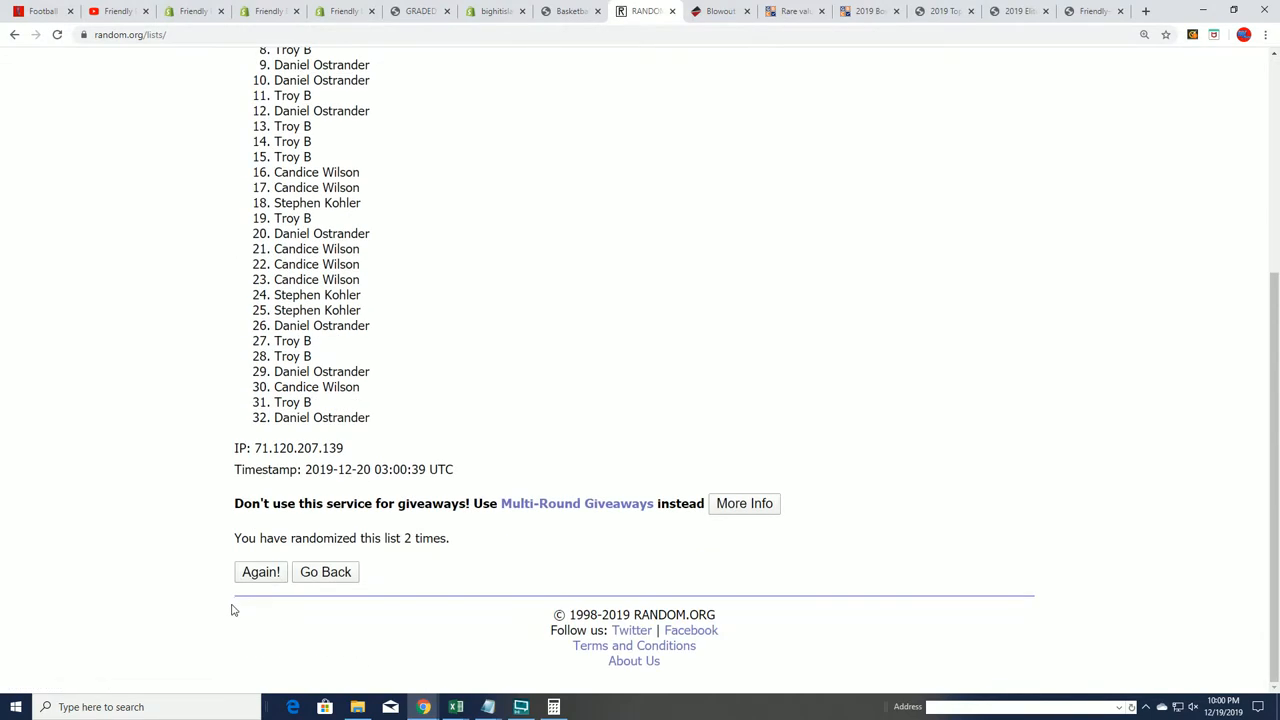
left_click(260, 572)
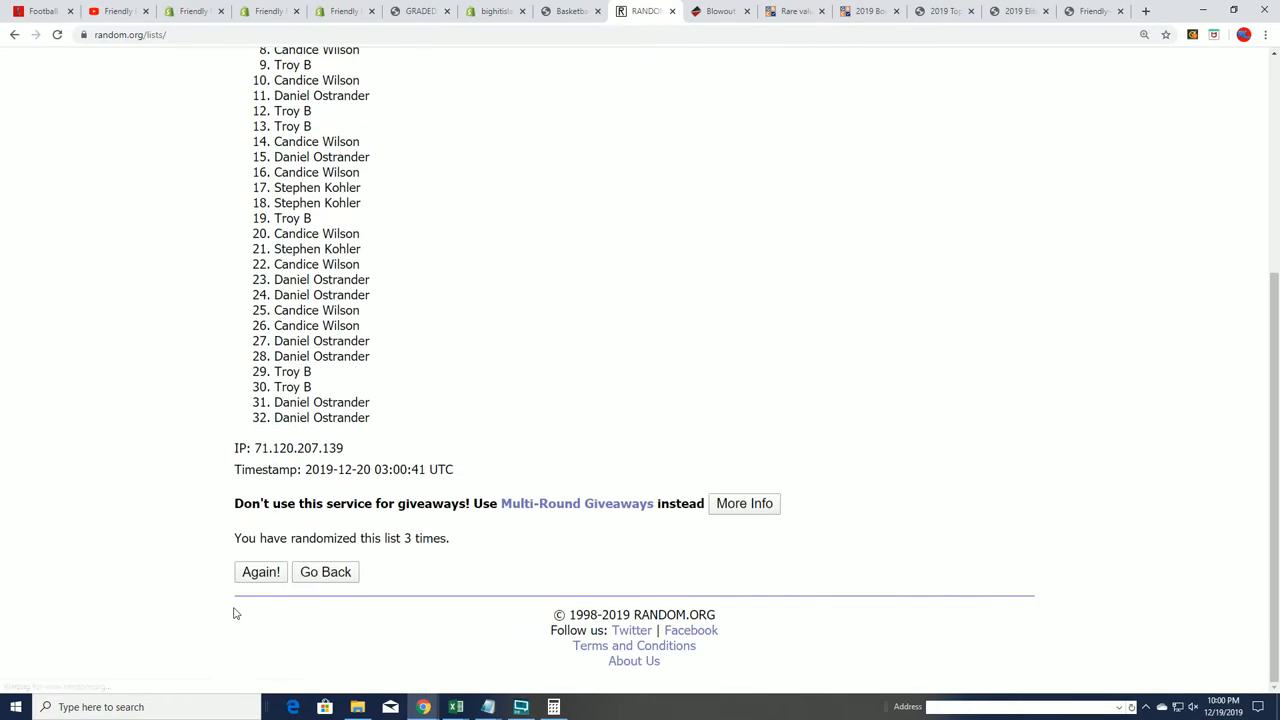
left_click(260, 572)
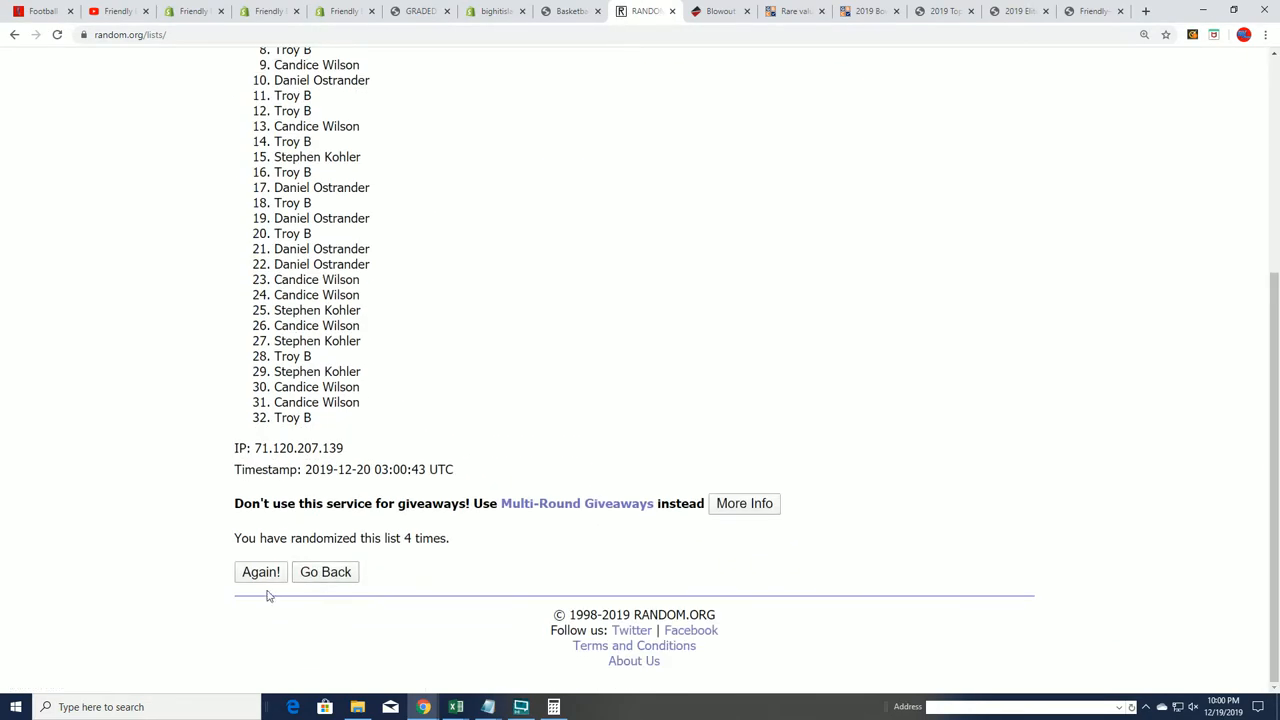
- Reshuffle three more times and select the final numbered list of 32 owner names
left_click(260, 572)
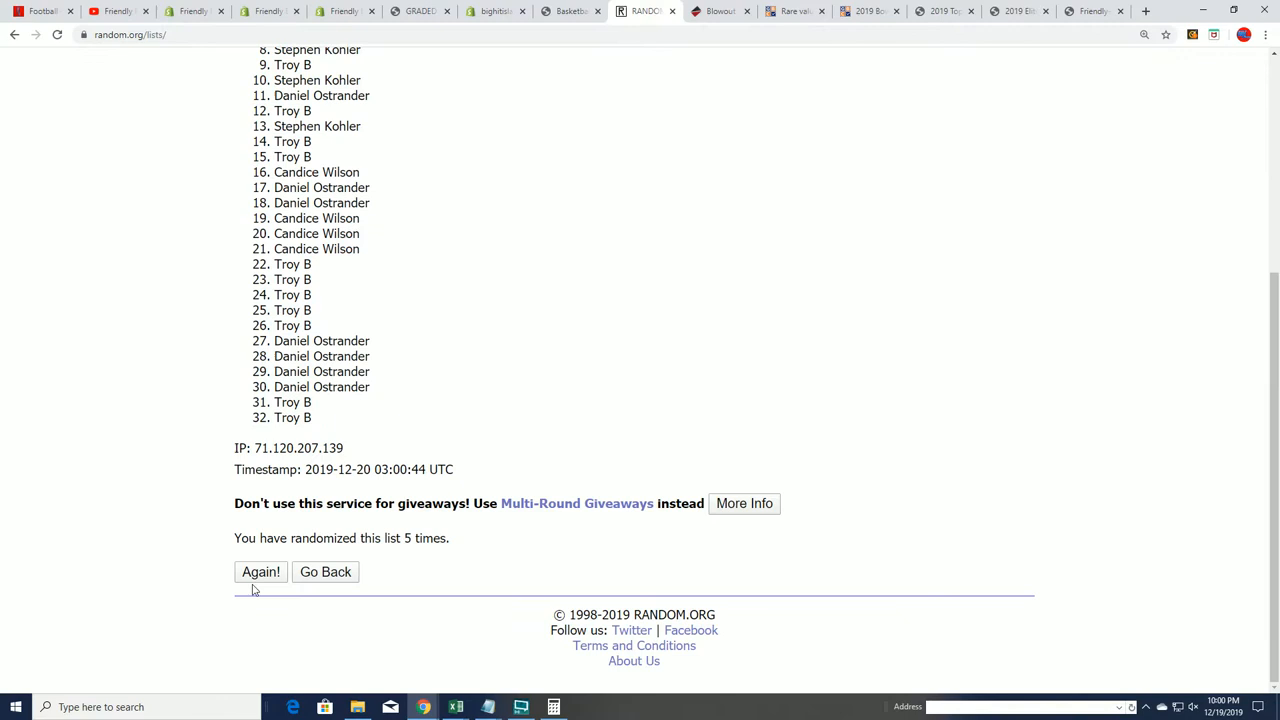
left_click(260, 572)
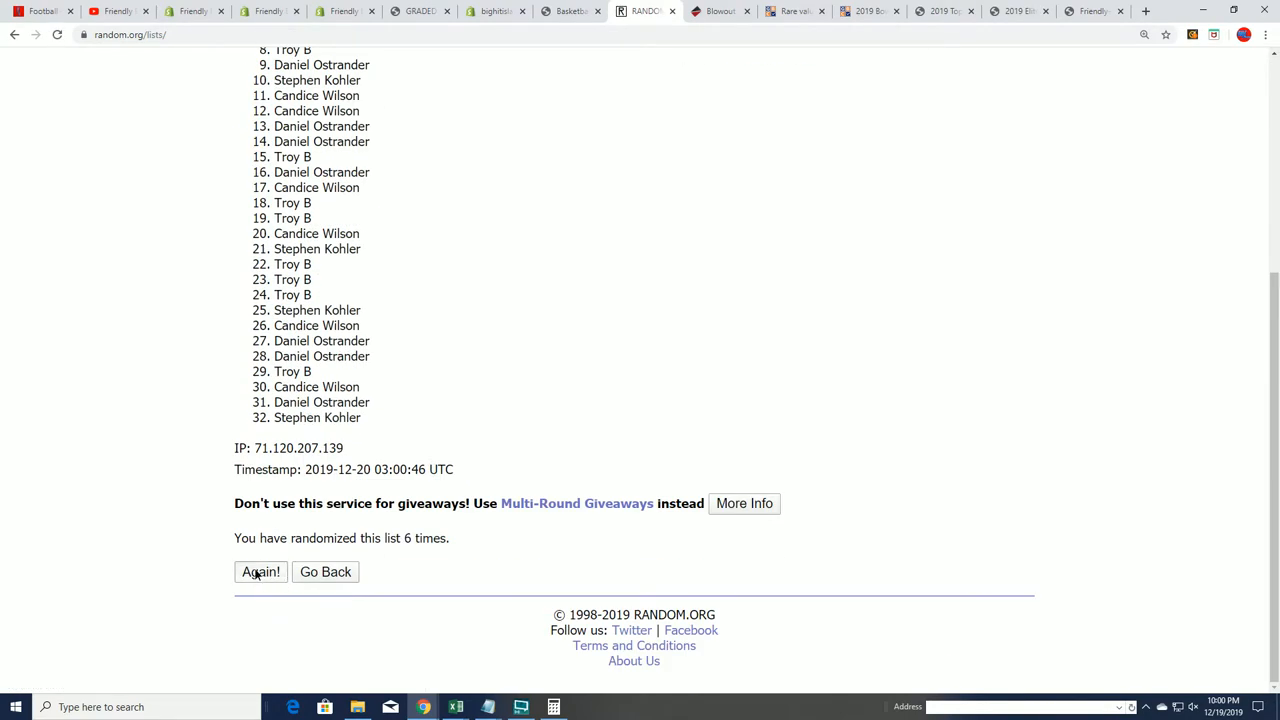
left_click(260, 572)
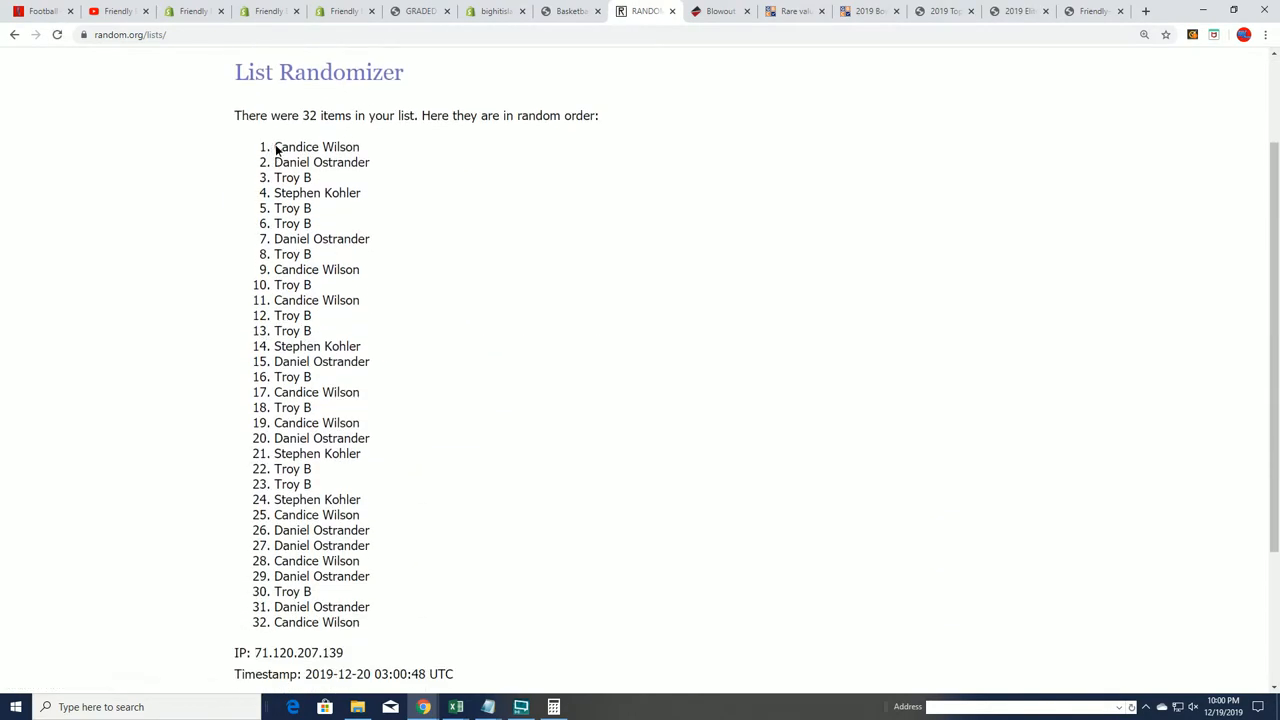
left_click_drag(276, 146, 336, 268)
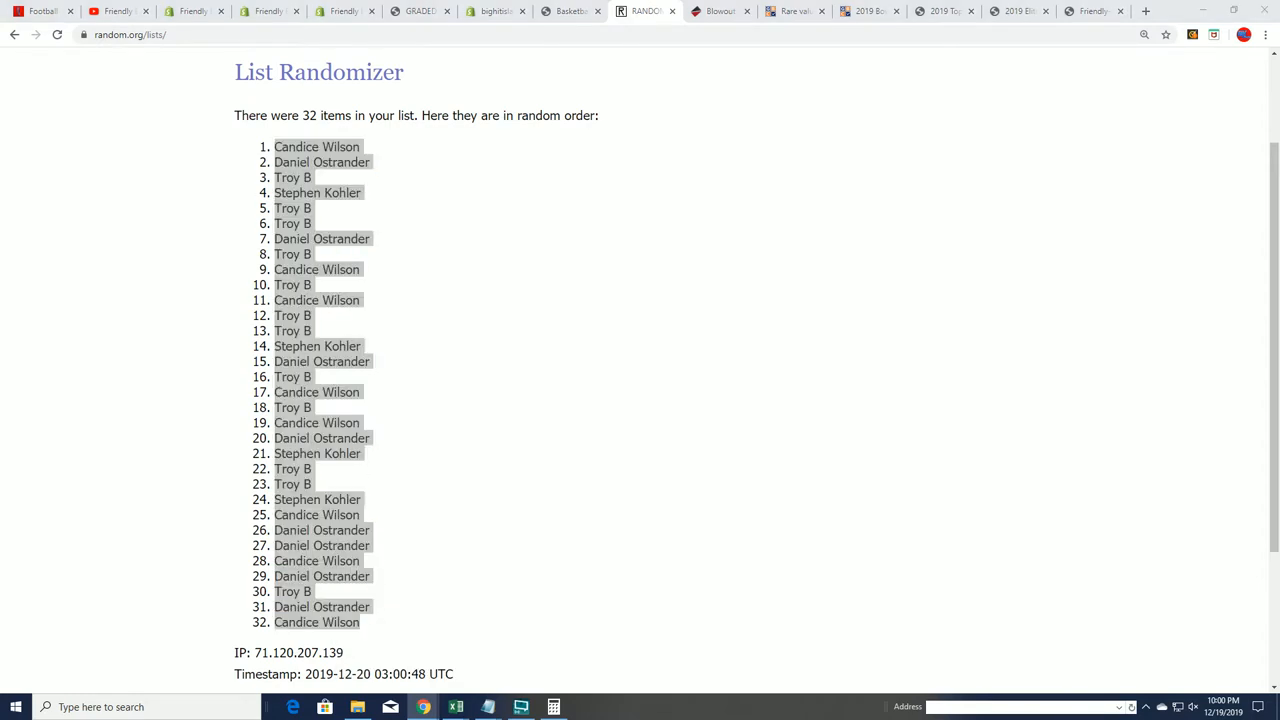
- Paste the shuffled owner names into A2 with Match Destination Formatting
left_click(456, 708)
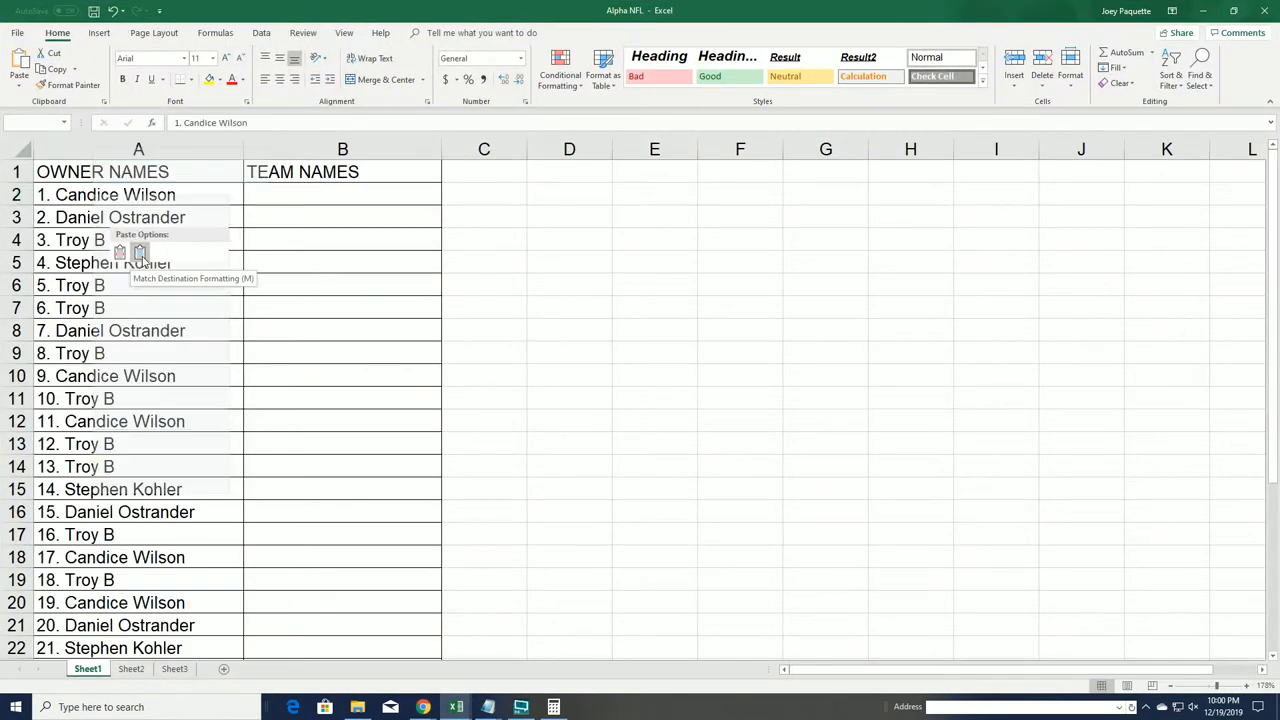
left_click_drag(244, 148, 220, 148)
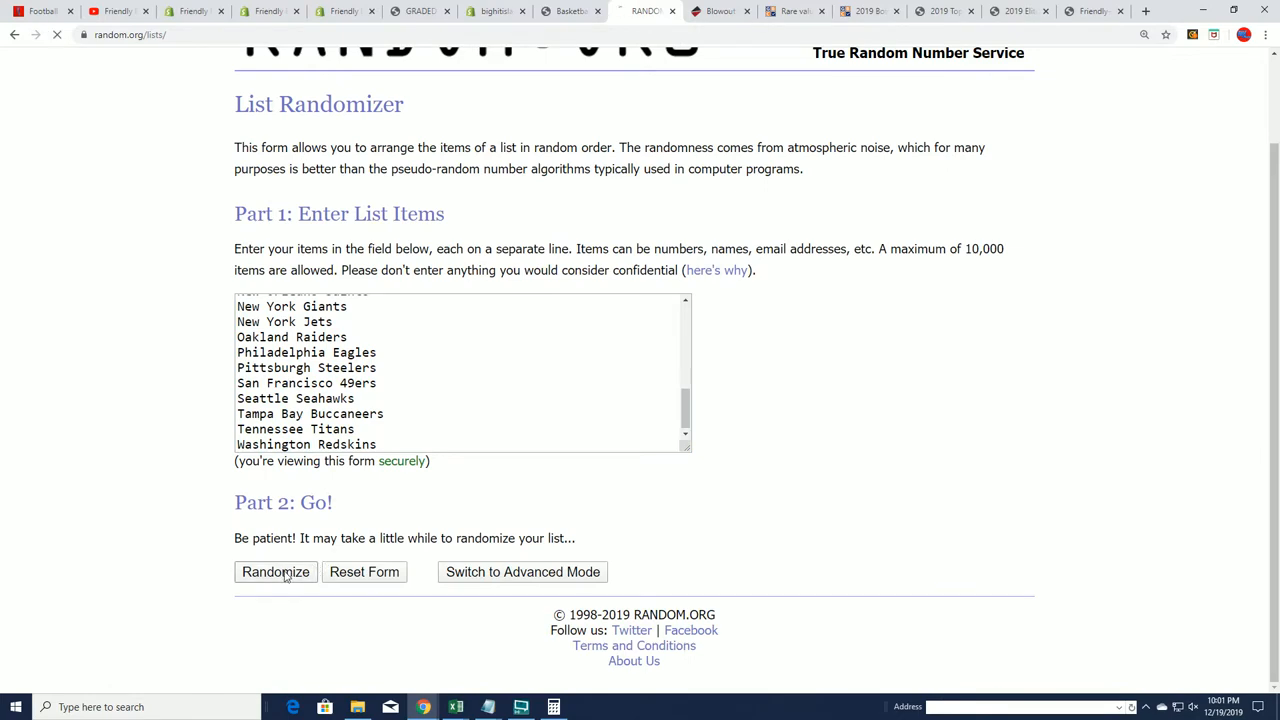
- Randomize the 32 NFL team names and reshuffle the order a few times
left_click(276, 572)
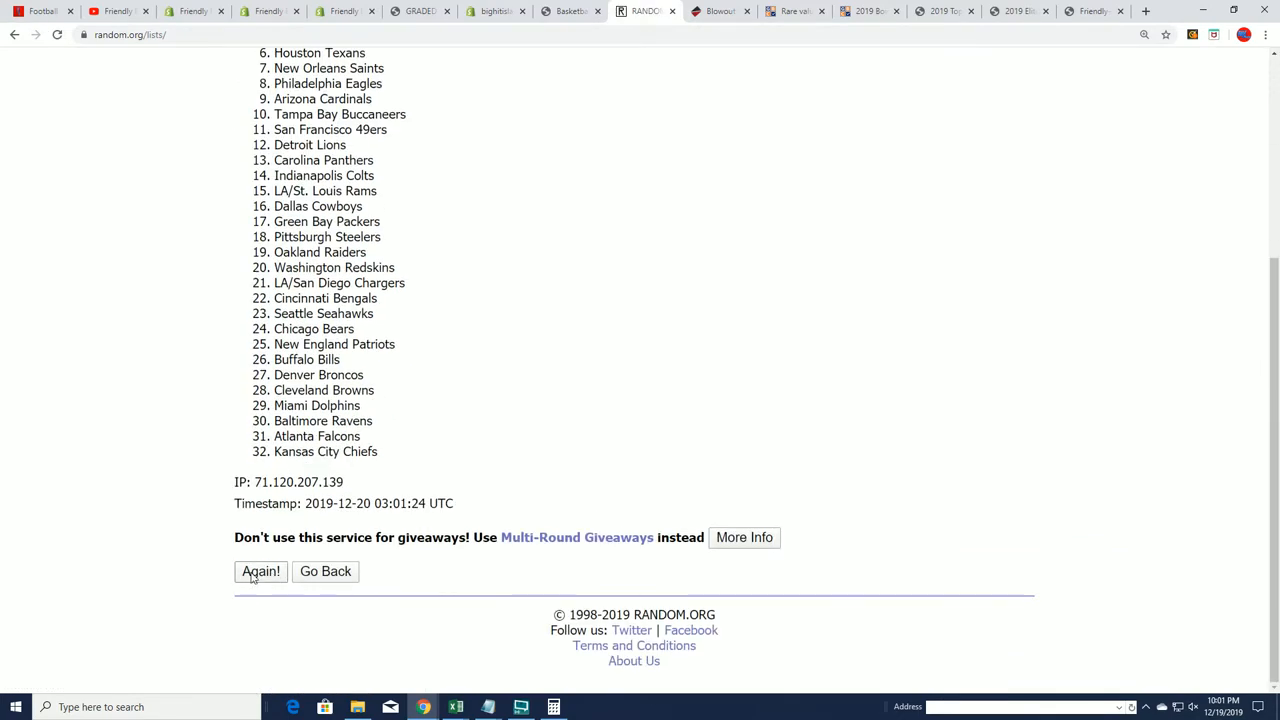
left_click(260, 572)
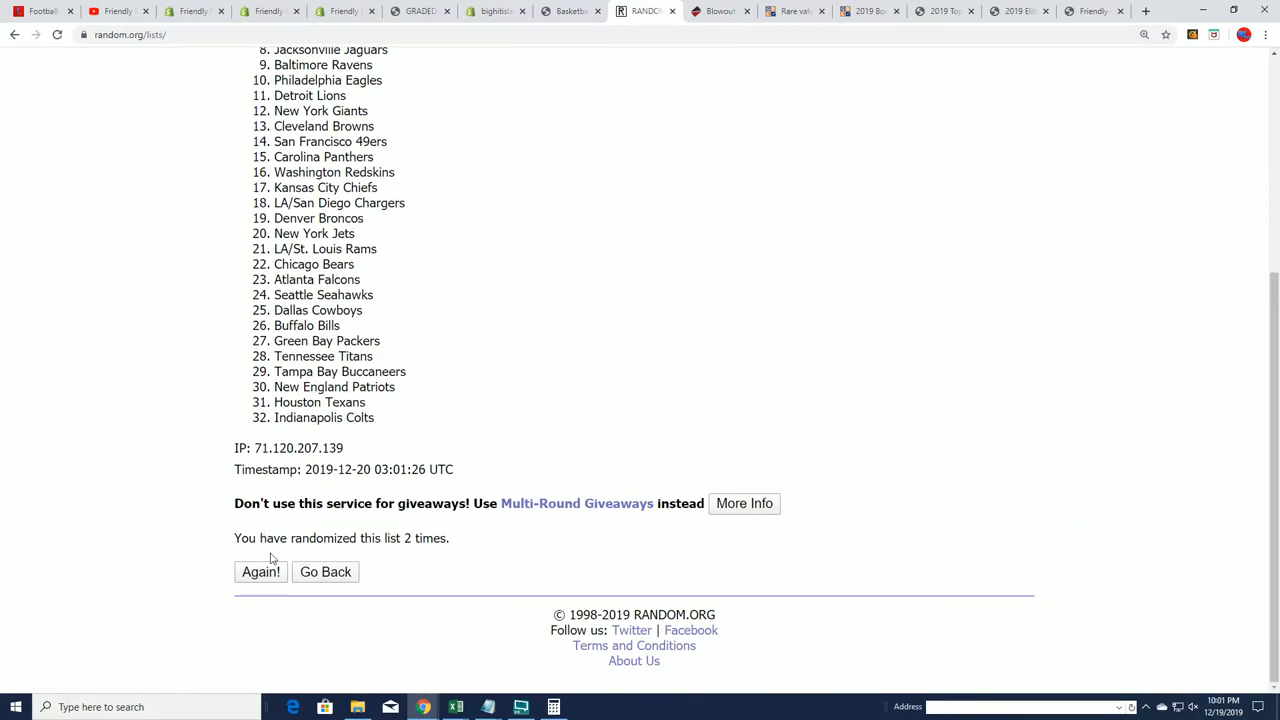
left_click(260, 572)
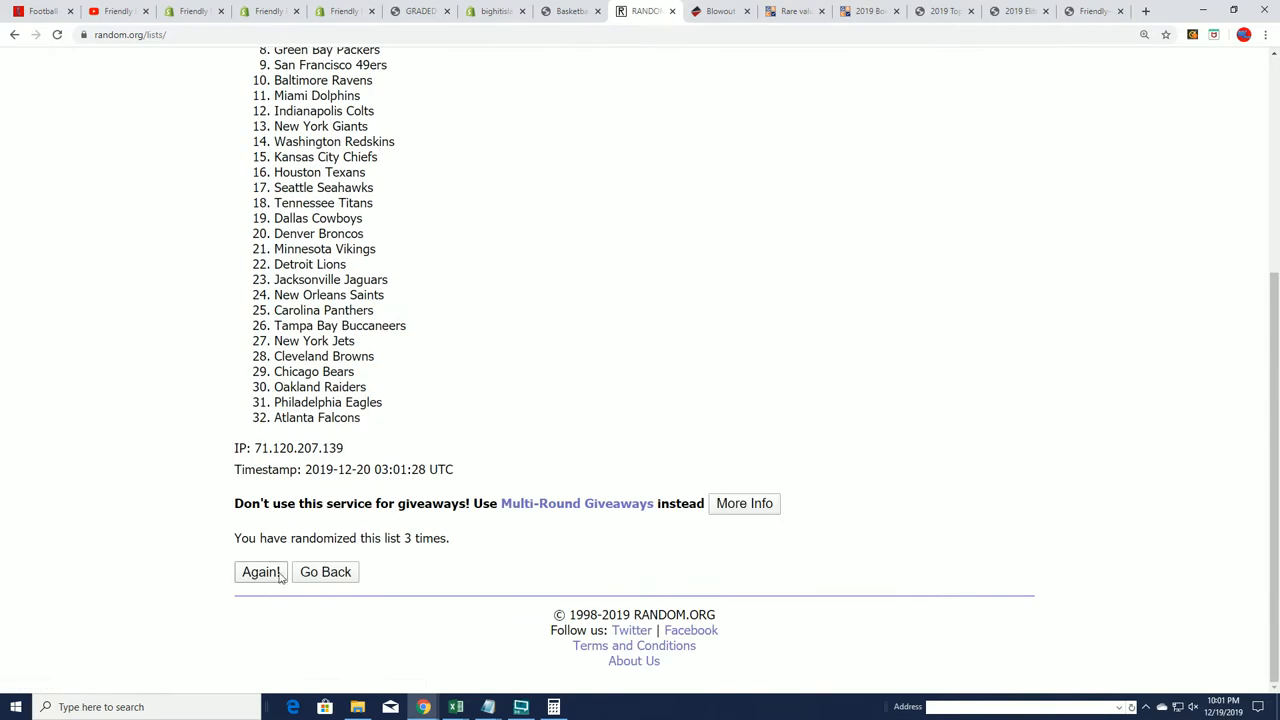
left_click(260, 572)
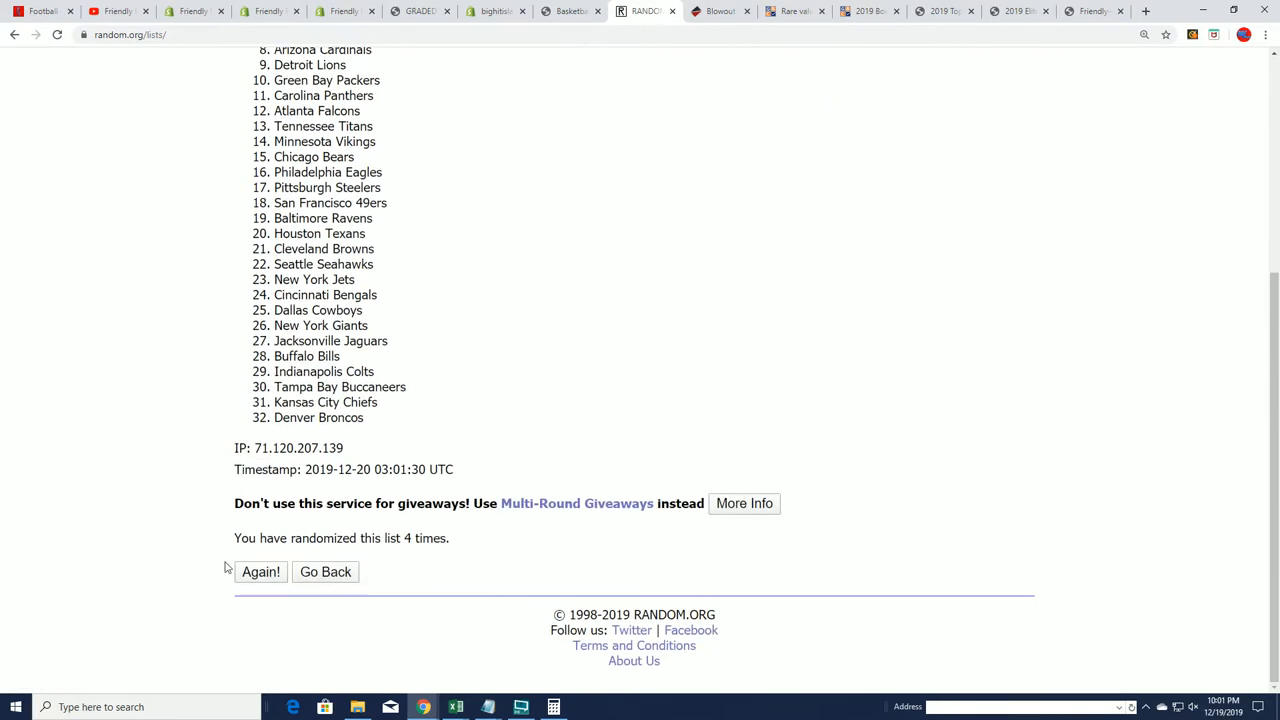
- Reshuffle to the seventh ordering and review the final 32-team list for copying
left_click(260, 572)
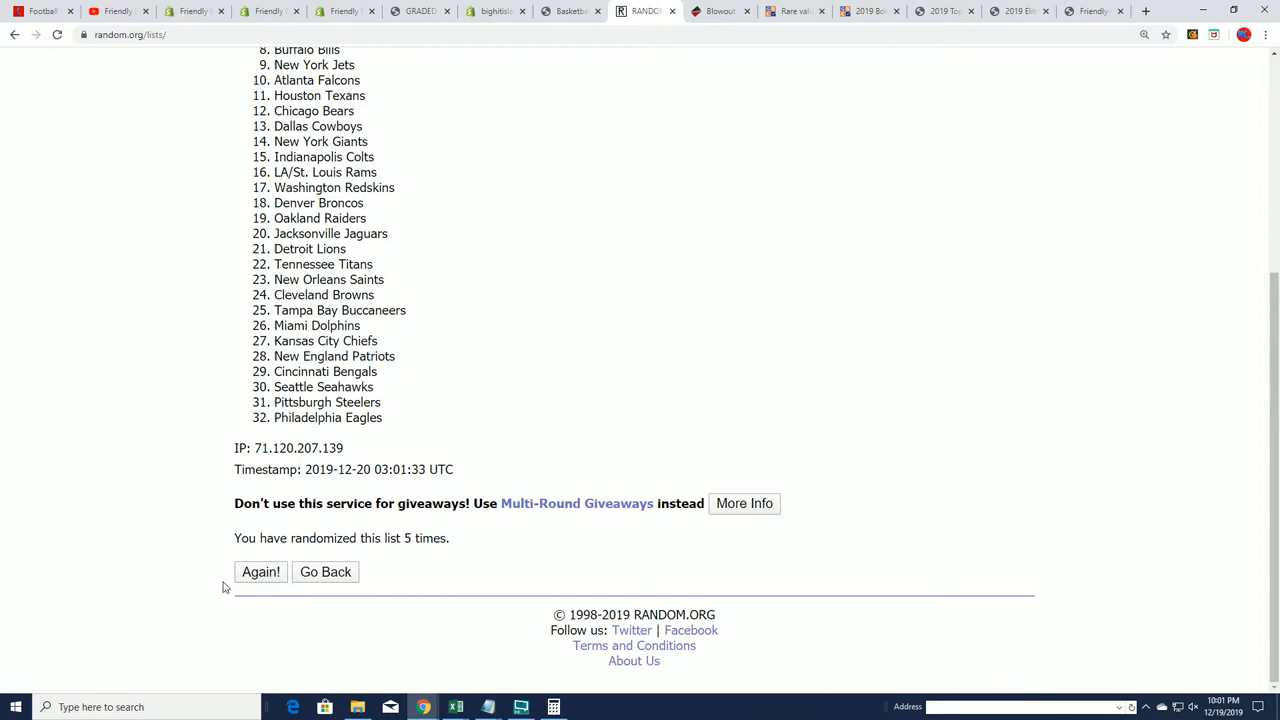
left_click(260, 572)
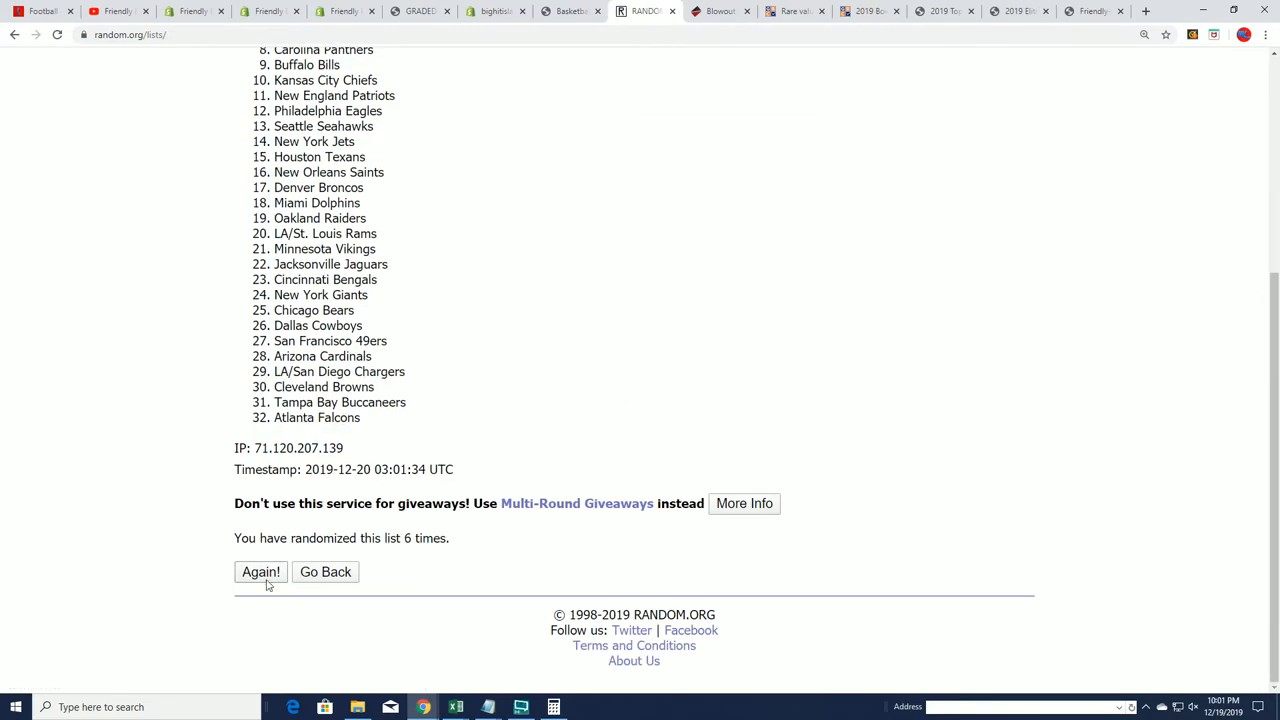
left_click(260, 572)
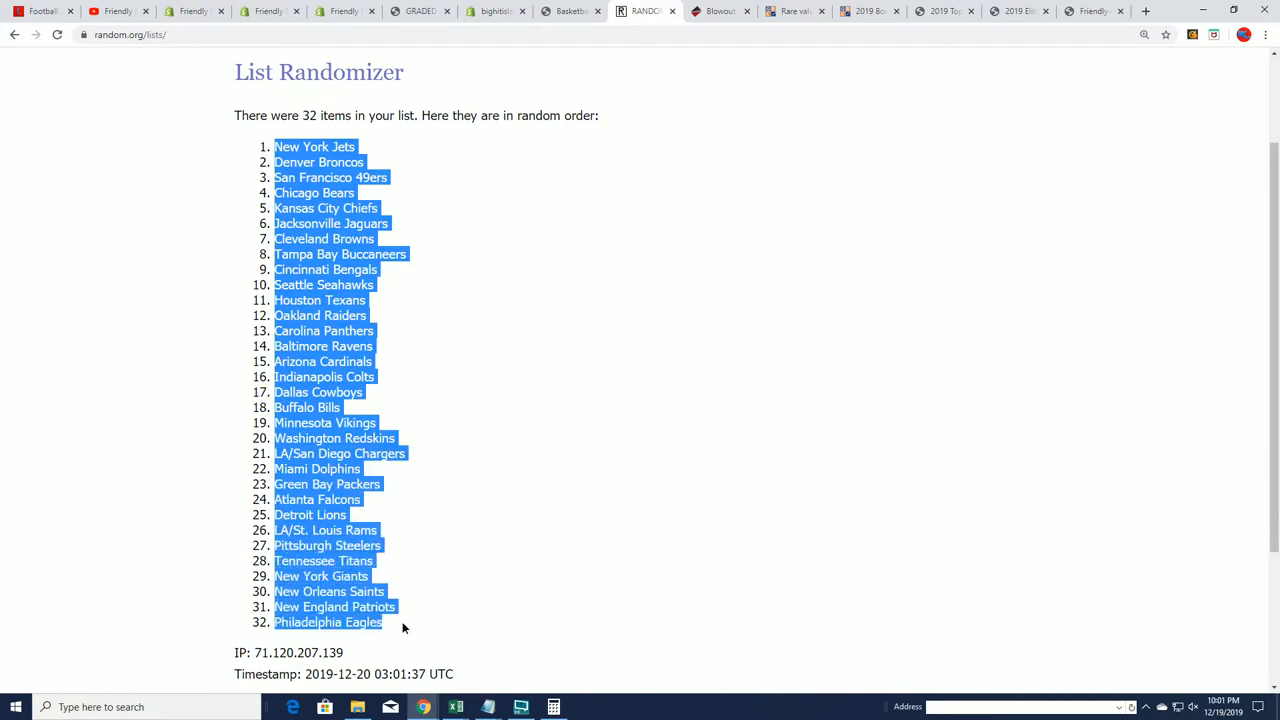
scroll("down", 3)
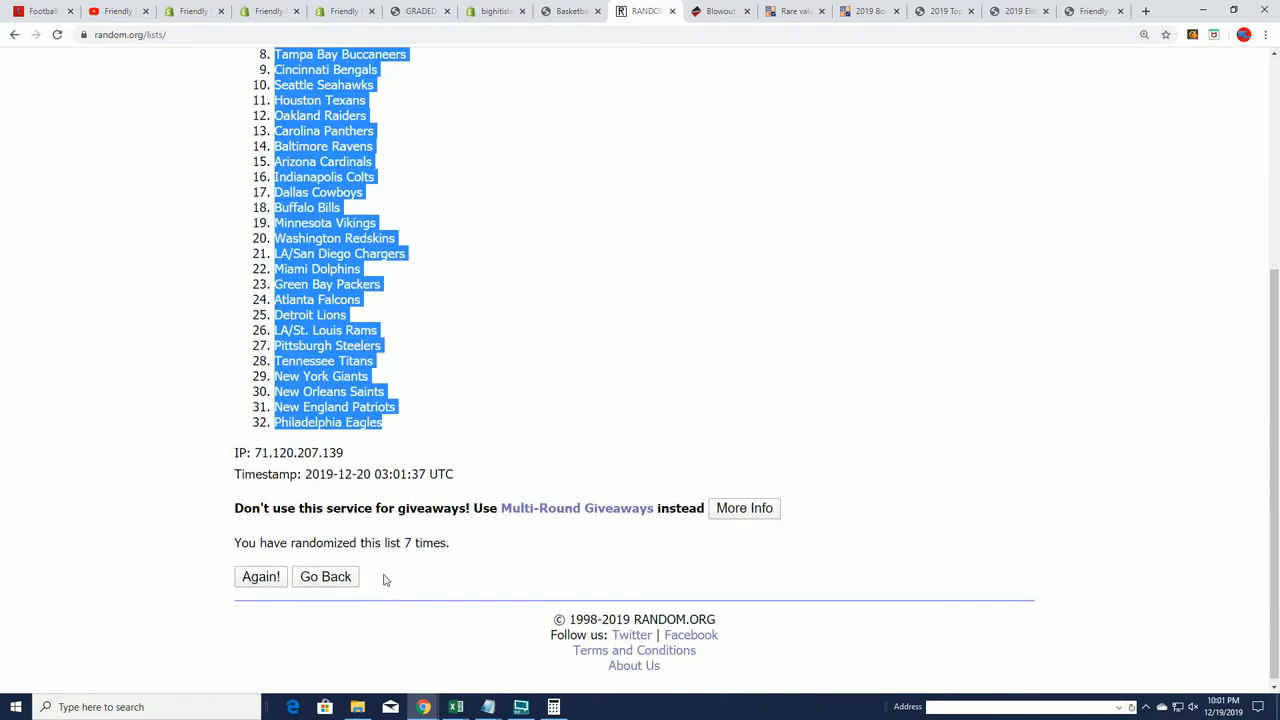
scroll("up", 3)
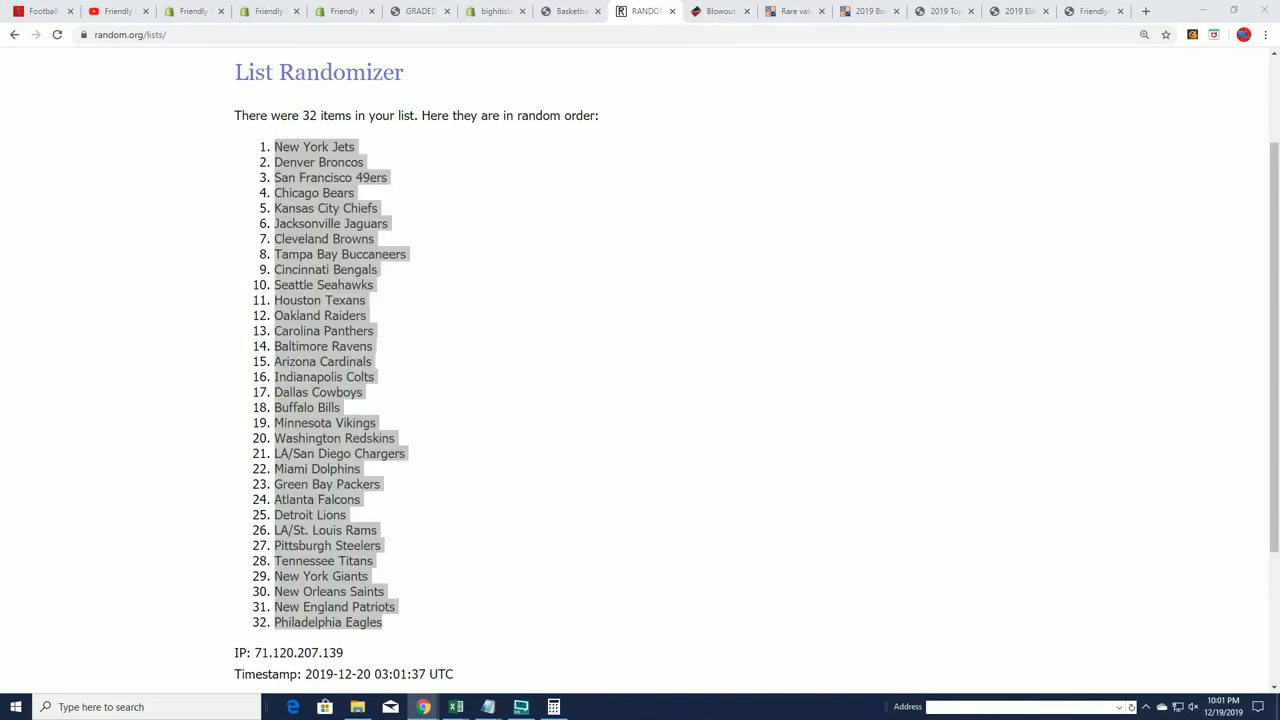
- Paste the shuffled team names into B2 and check the owner-team pairs through row 33
left_click(456, 708)
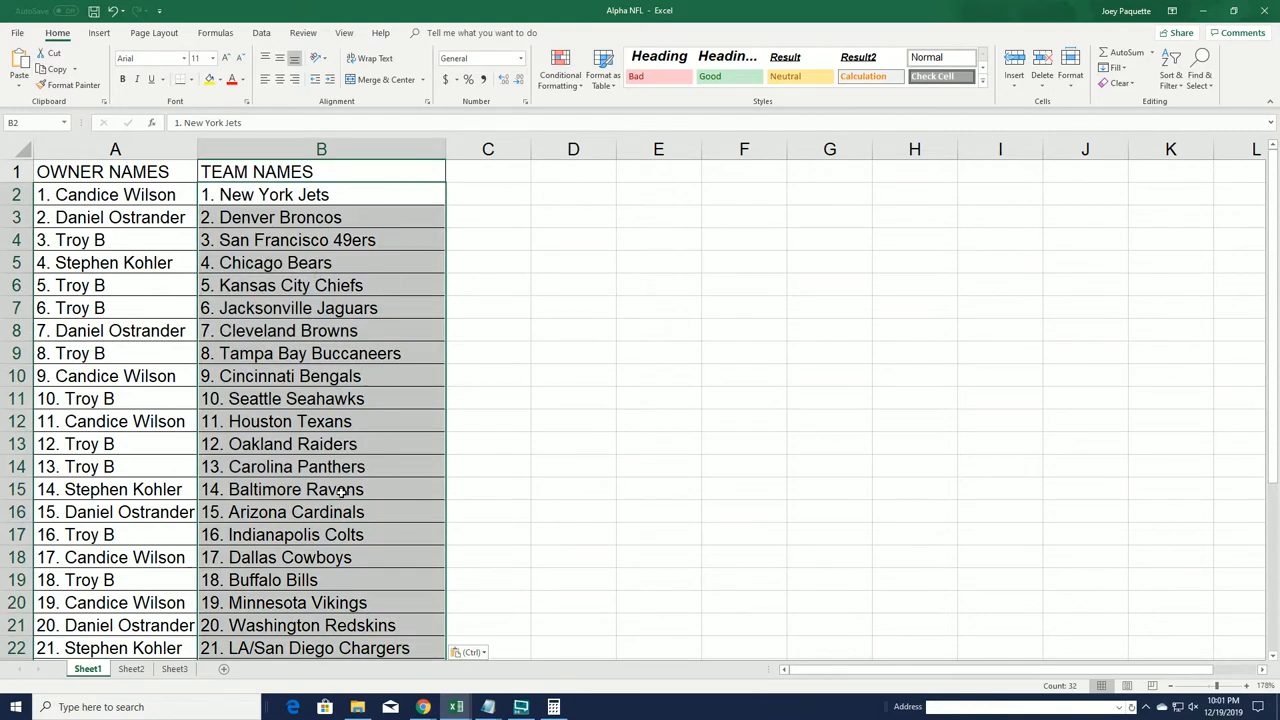
scroll("down", 3)
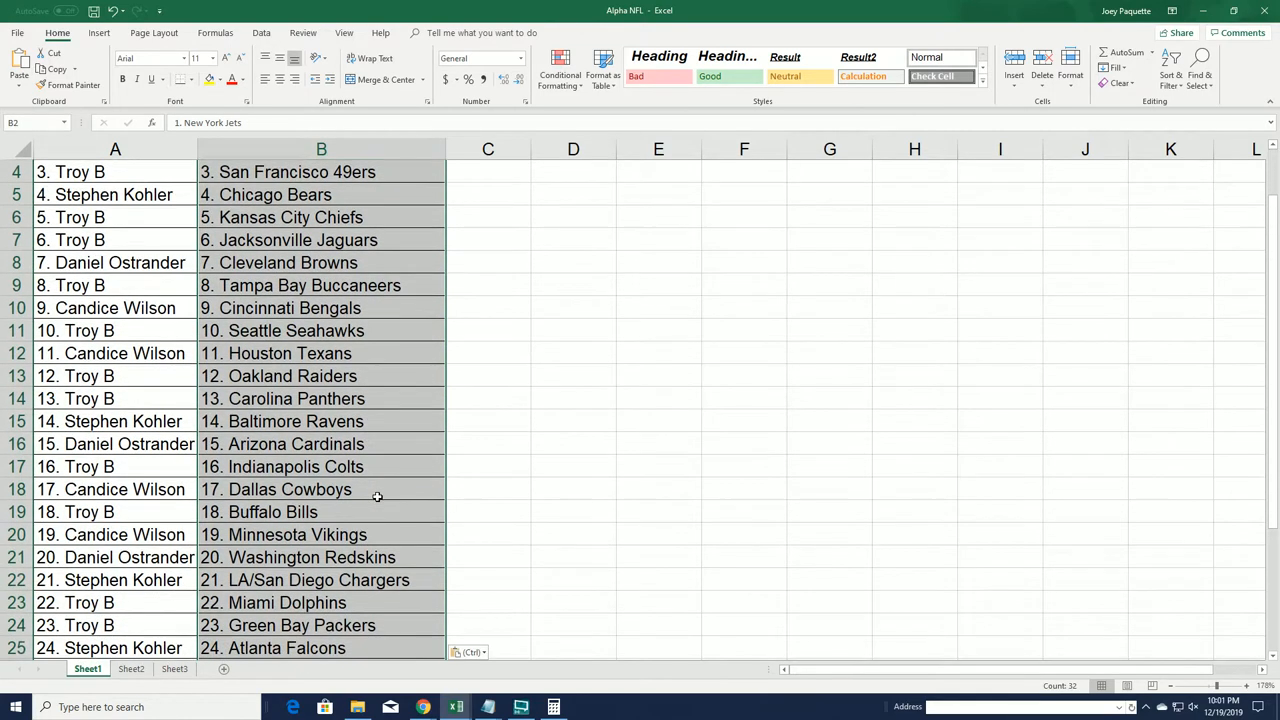
scroll("down", 3)
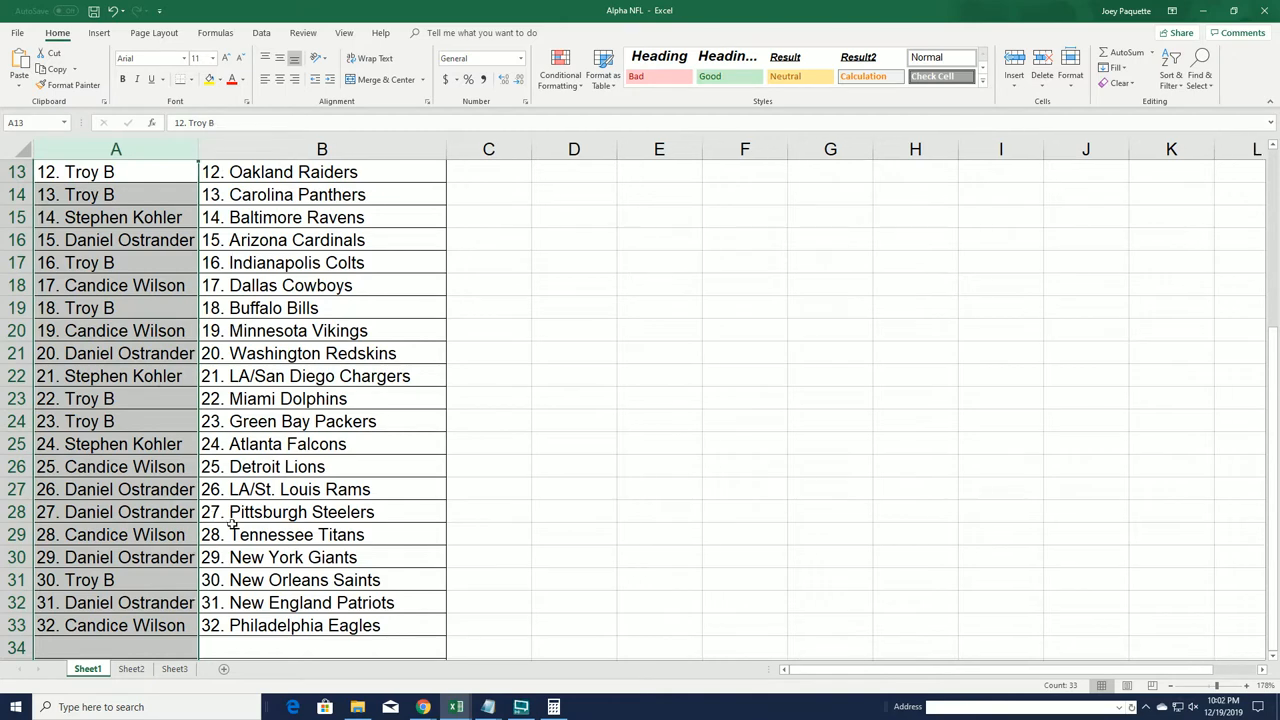
scroll("up", 3)
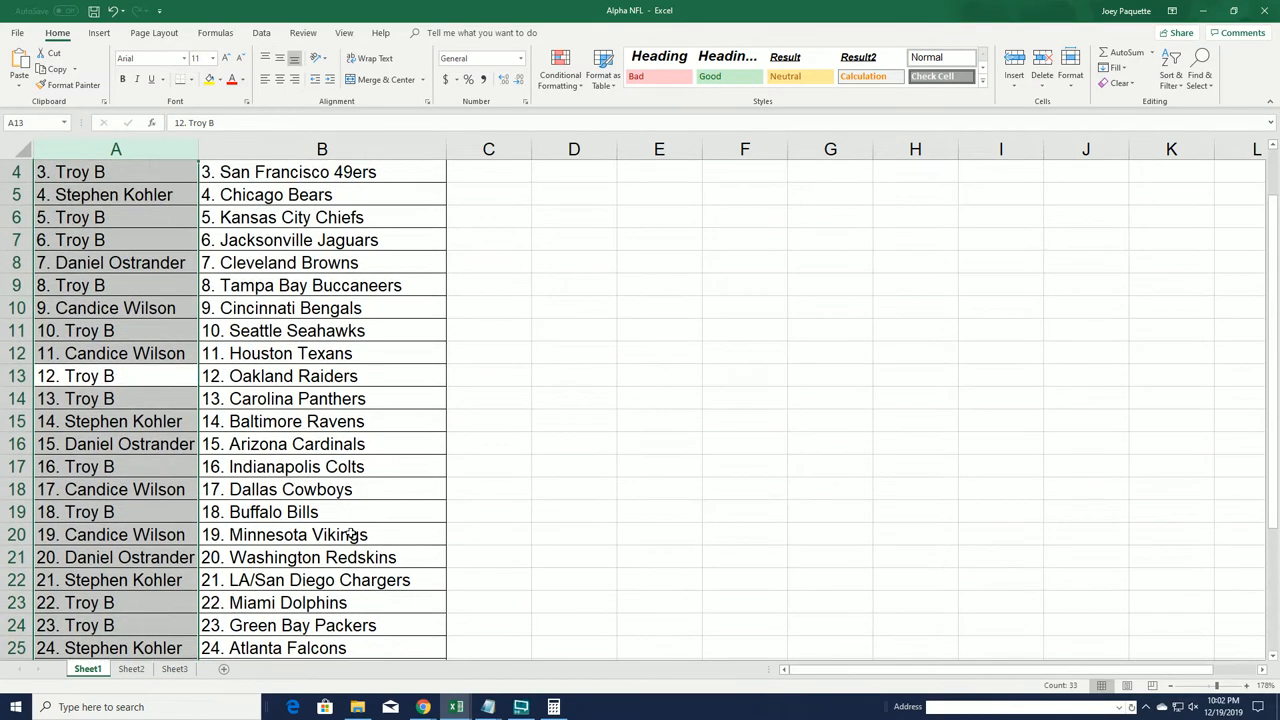
scroll("up", 3)
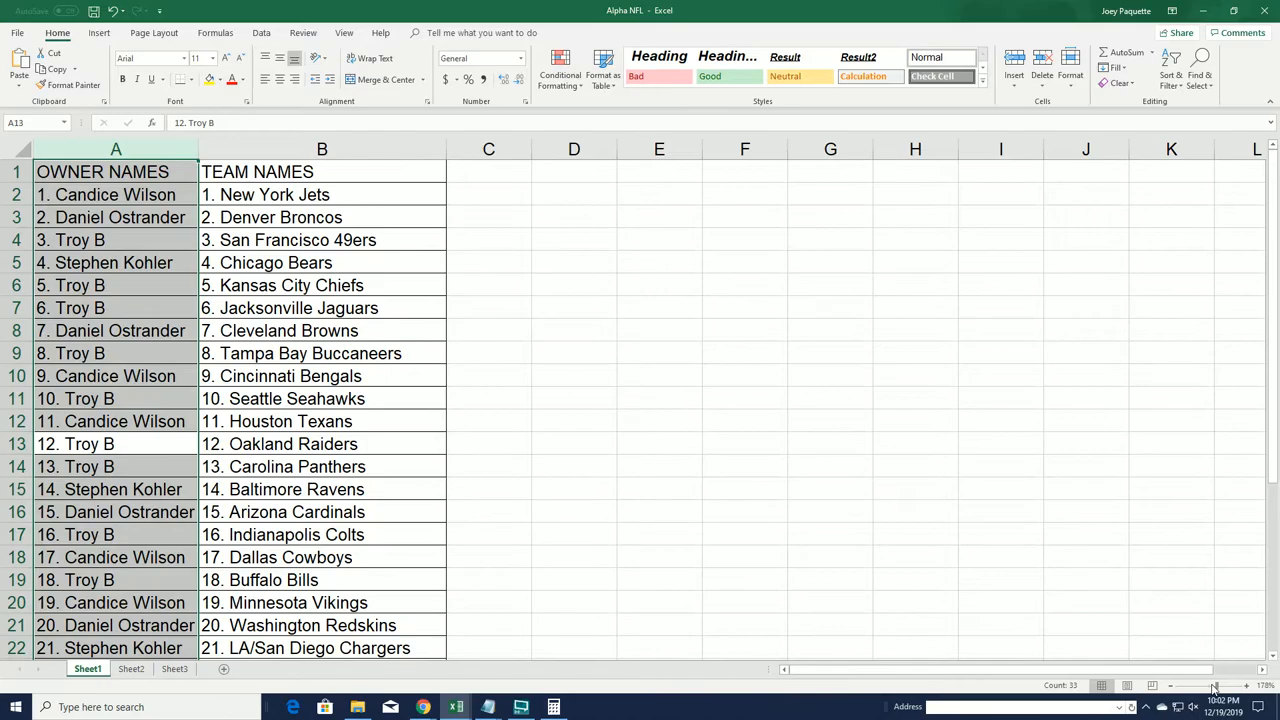